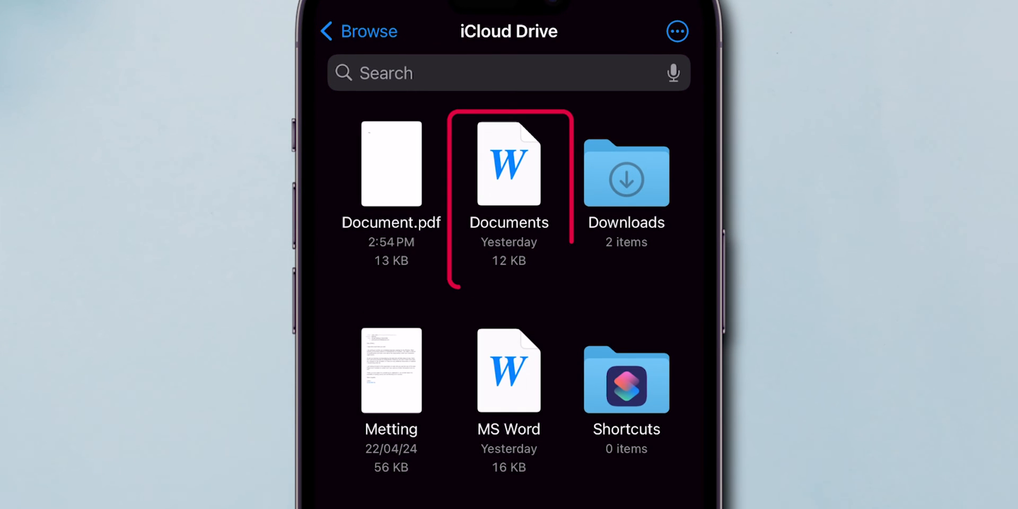
Open the share sheet for the Documents Word file in iCloud Drive.
right_click(508, 164)
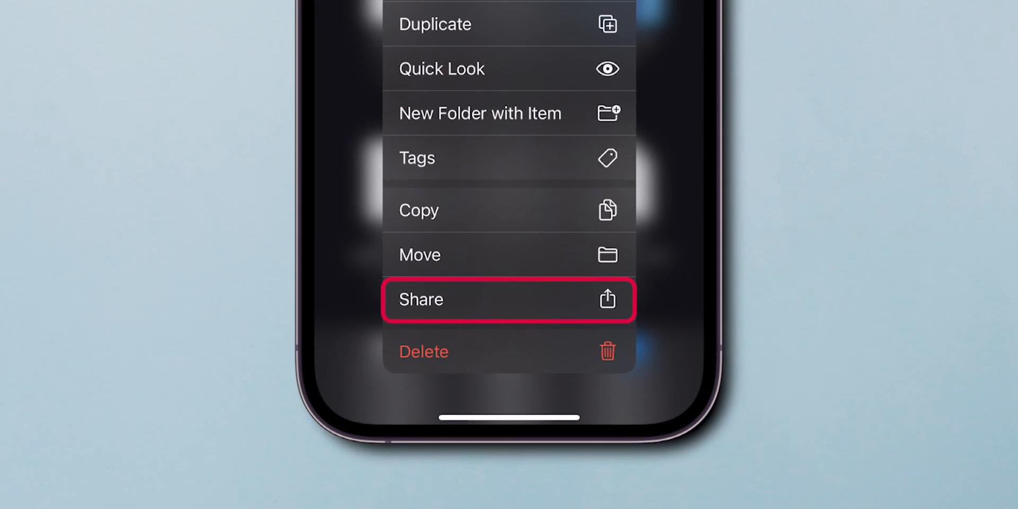
click(507, 300)
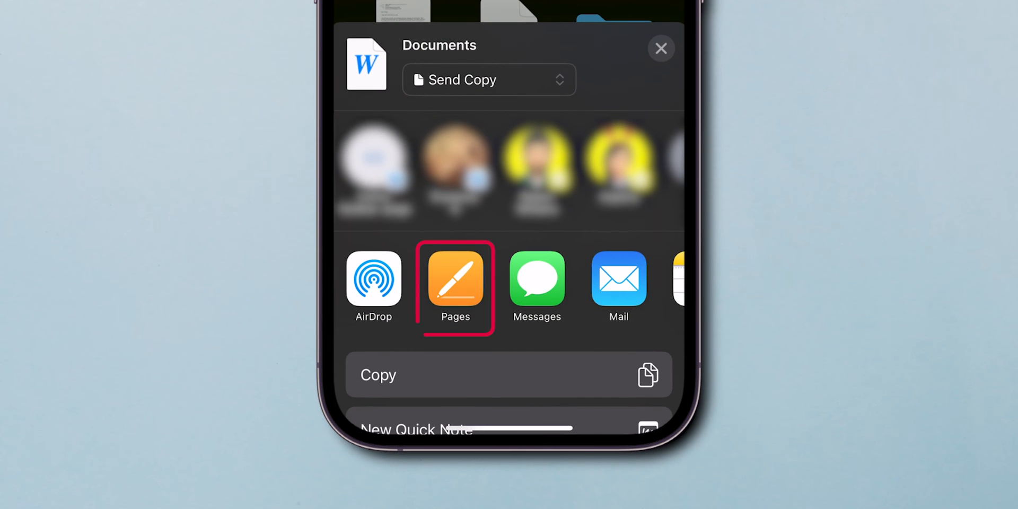
Open Documents in Pages for editing and make 'Hello!' bold, italic and underlined.
click(455, 285)
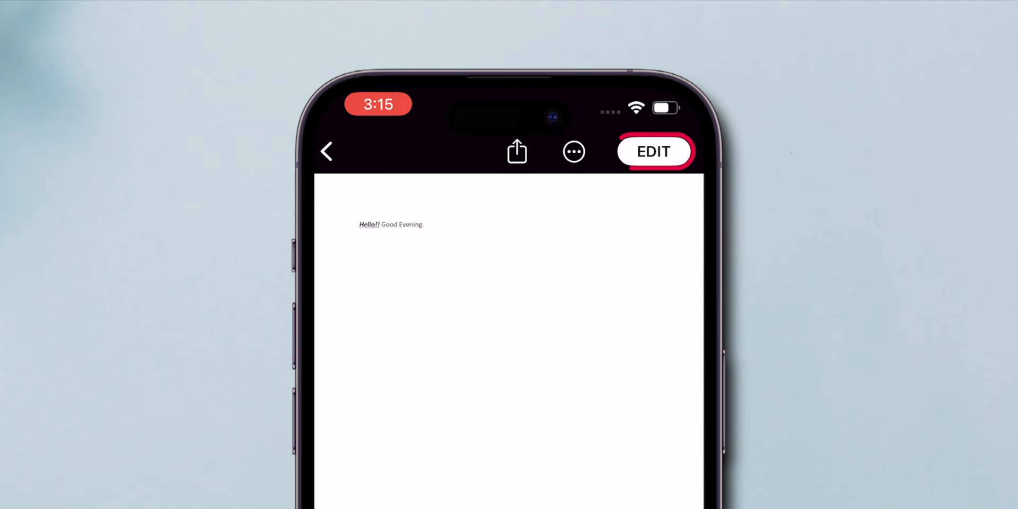
click(653, 152)
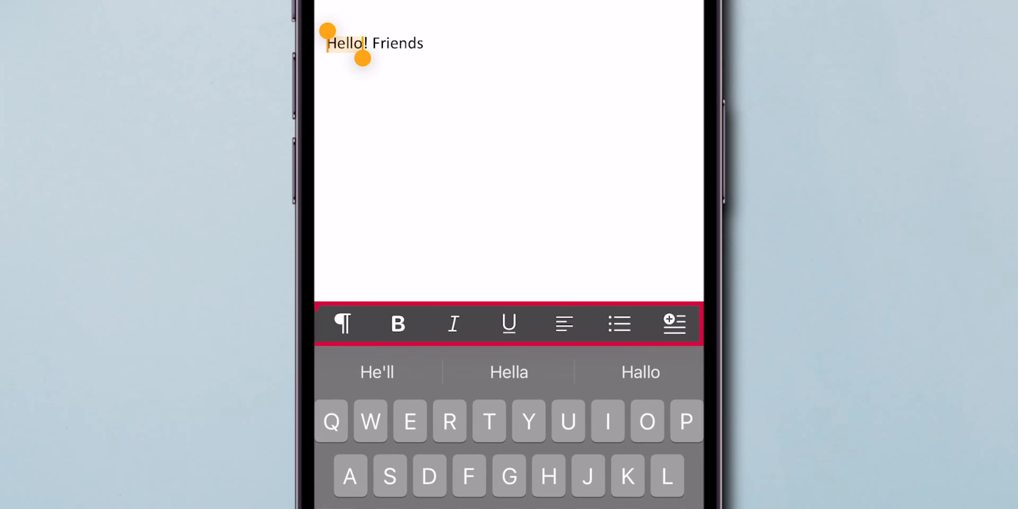
click(398, 324)
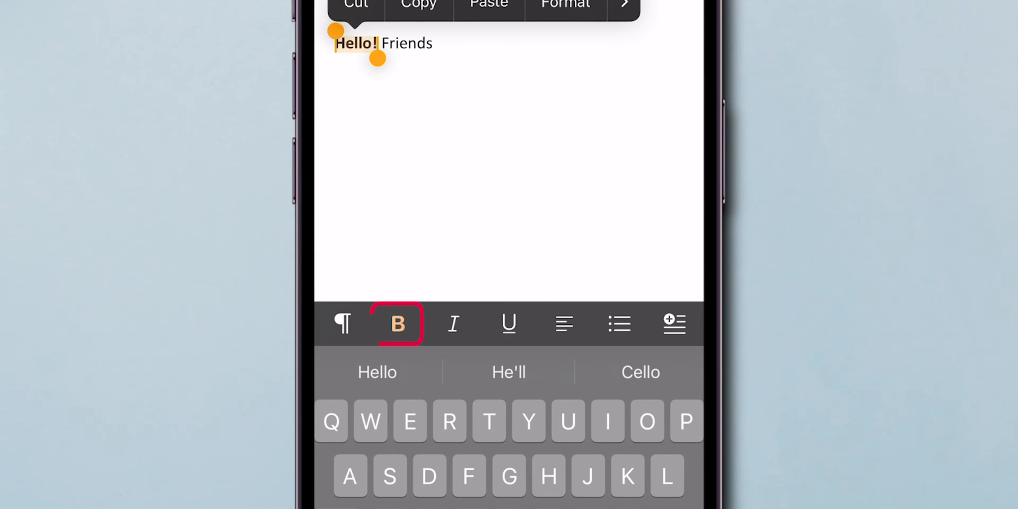
click(509, 324)
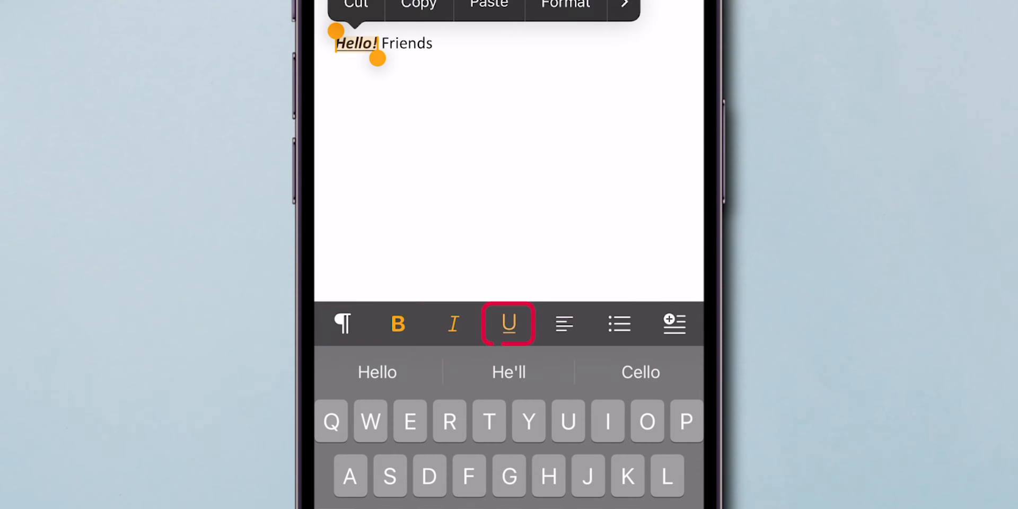
click(563, 323)
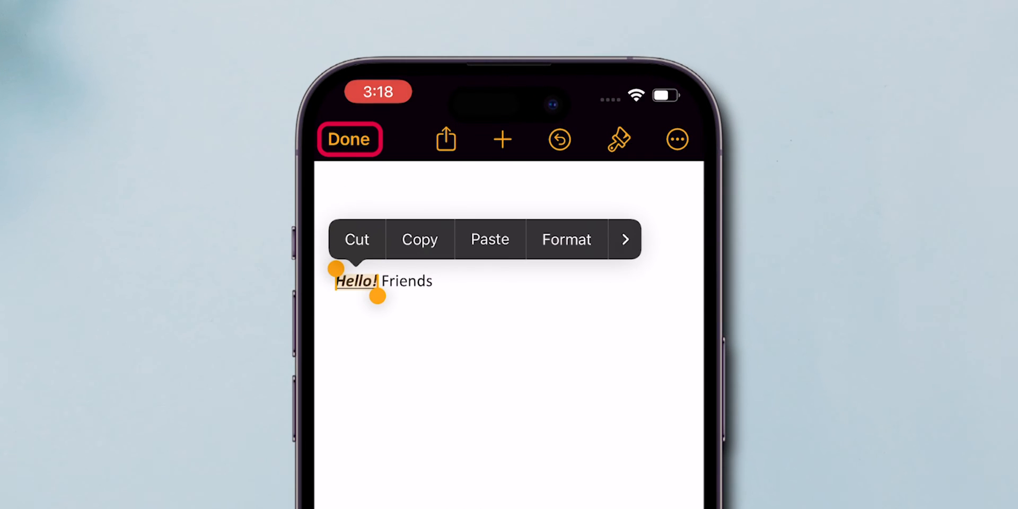
Finish editing and export the document as a Word copy to Files.
click(348, 140)
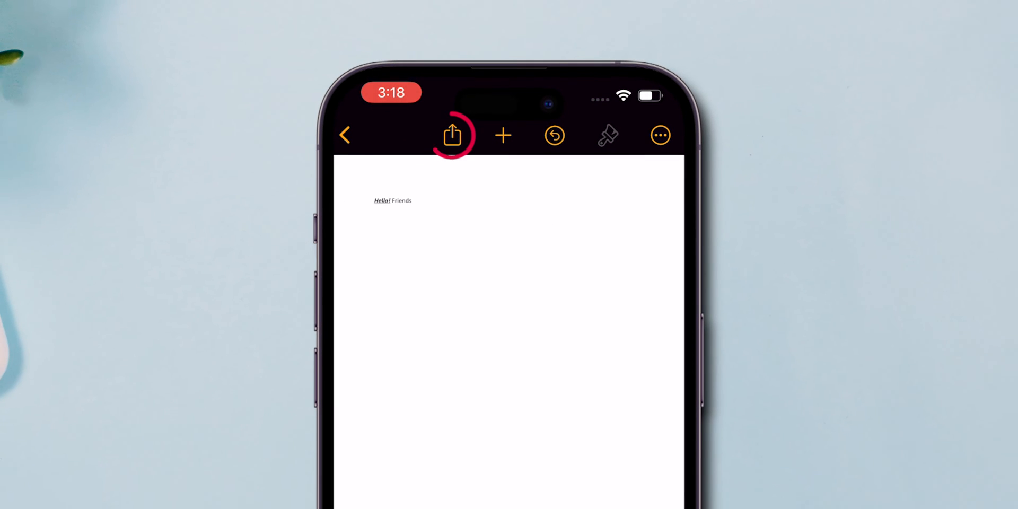
click(452, 136)
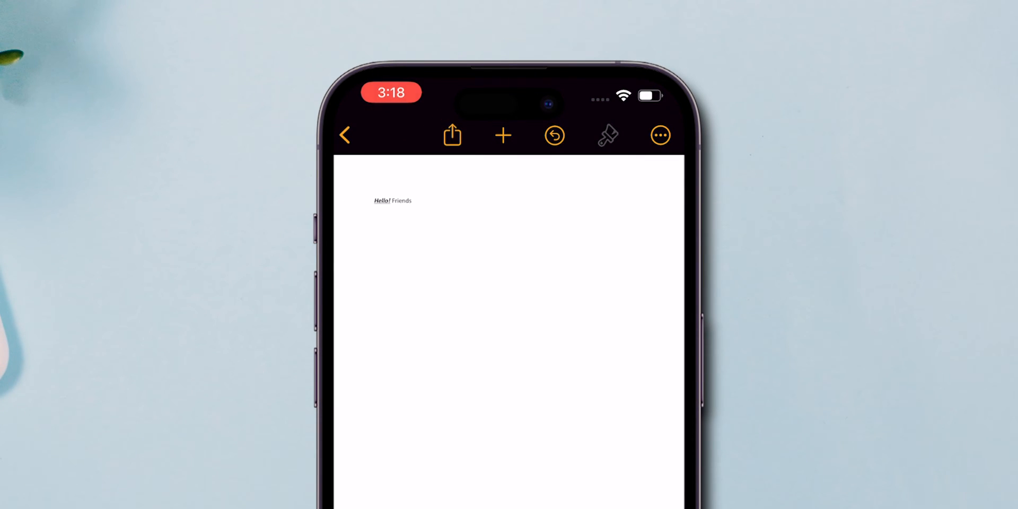
click(451, 136)
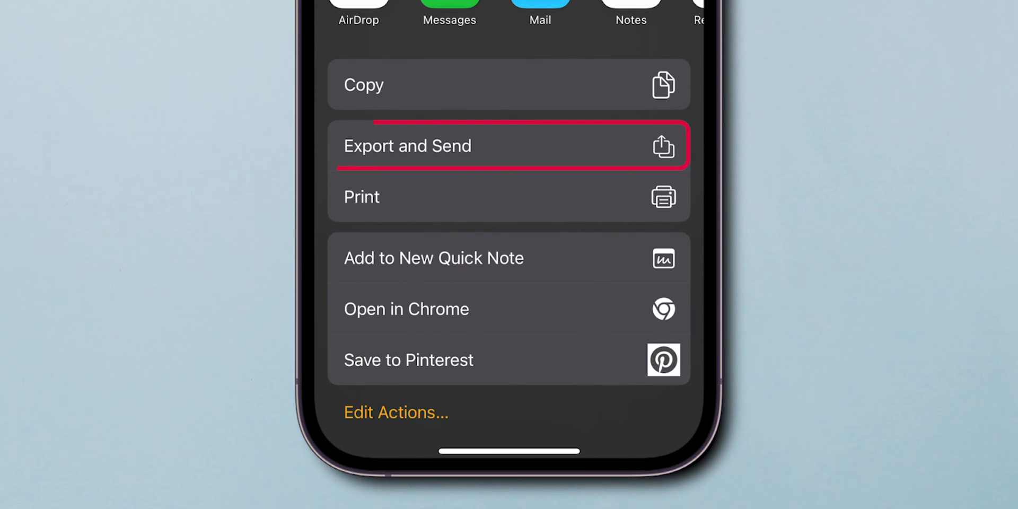
click(509, 146)
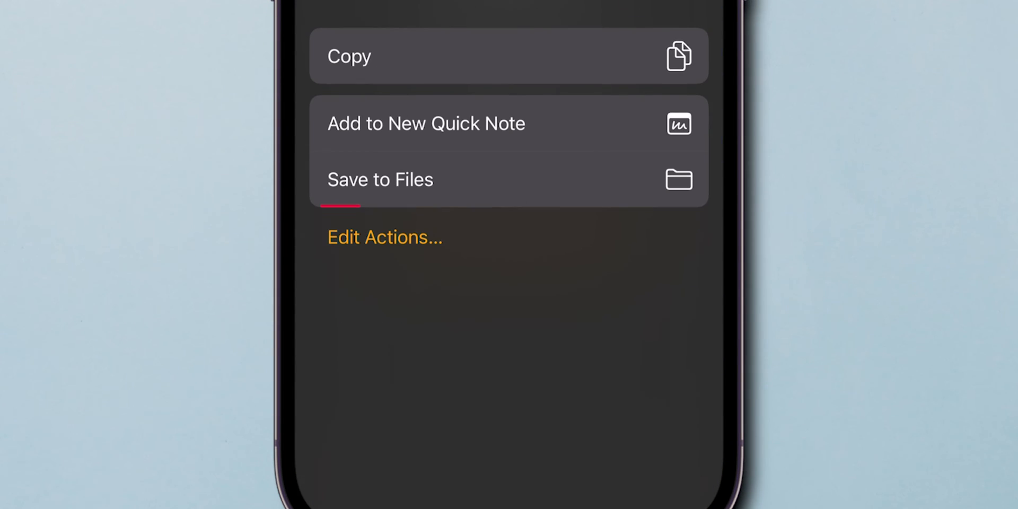
click(379, 180)
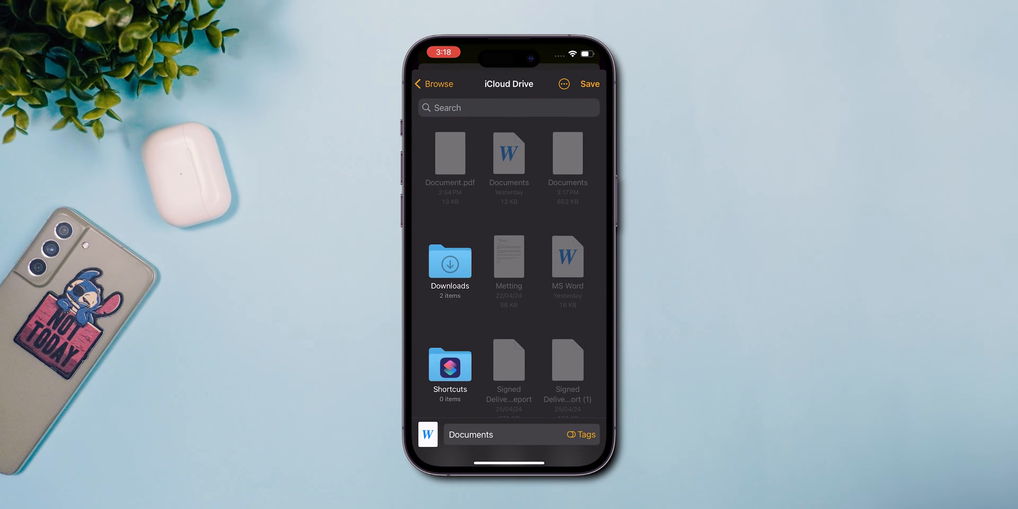
Save the exported 'Documents' Word copy into iCloud Drive.
click(492, 434)
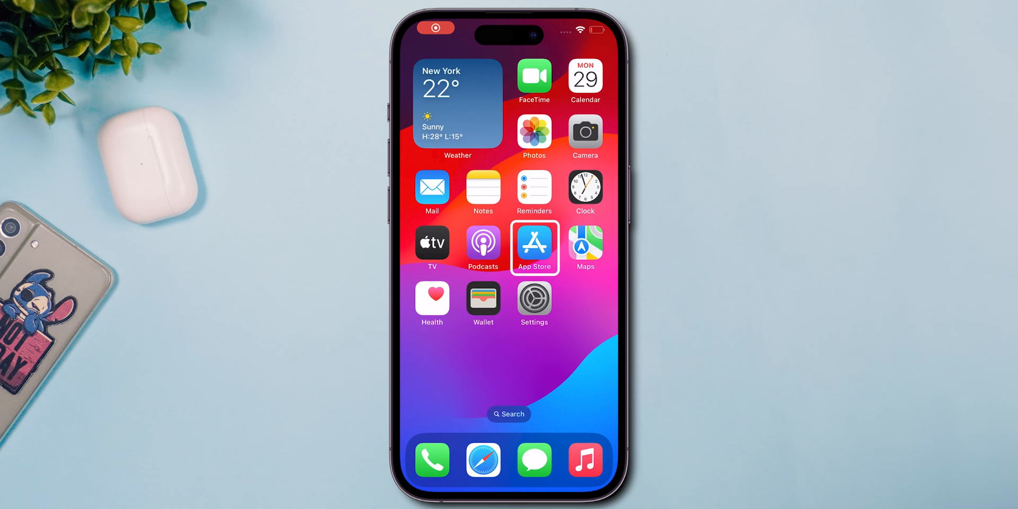
Search 'google', open Files and send the MS Word file to Google Docs.
text(google)
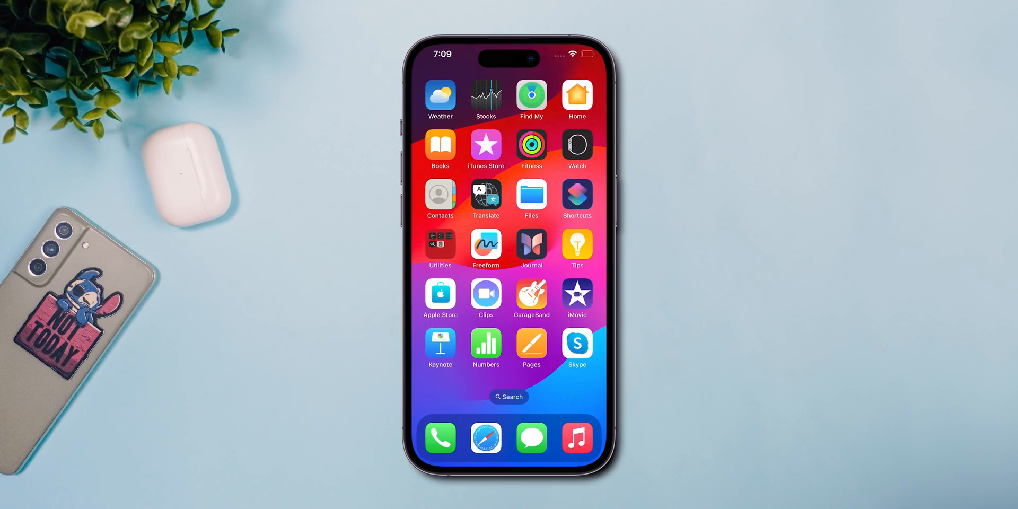
click(531, 195)
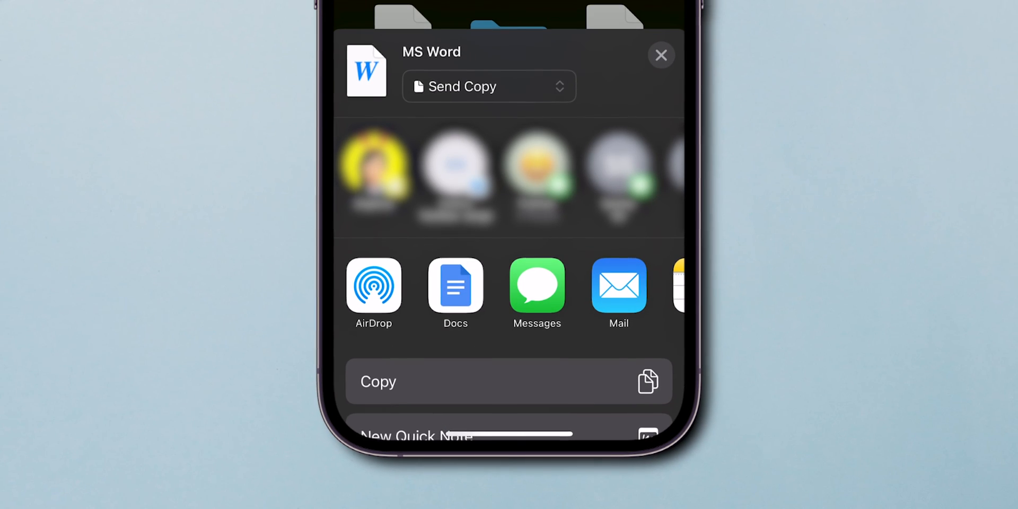
click(455, 287)
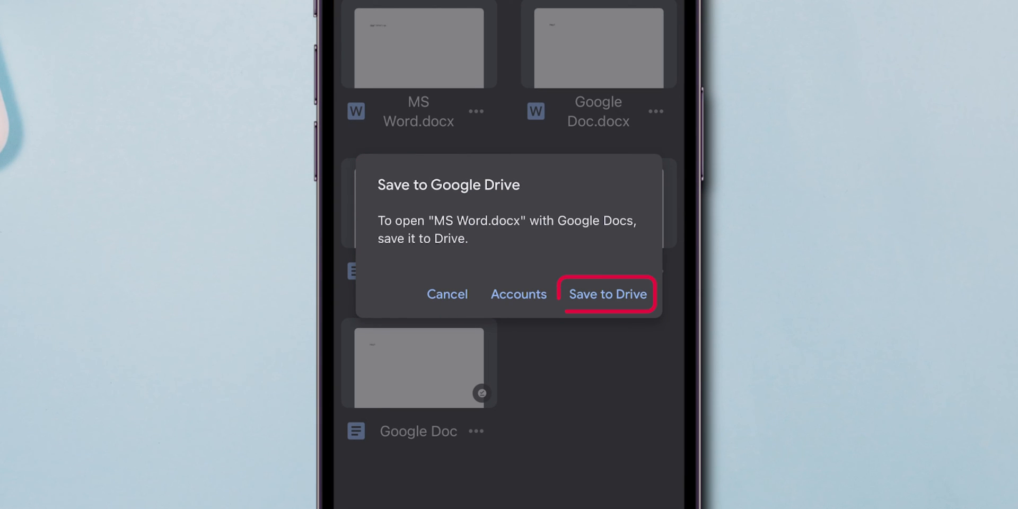
Save MS Word.docx to Drive, bold 'Hey!!', and save it as Google Docs.
click(608, 294)
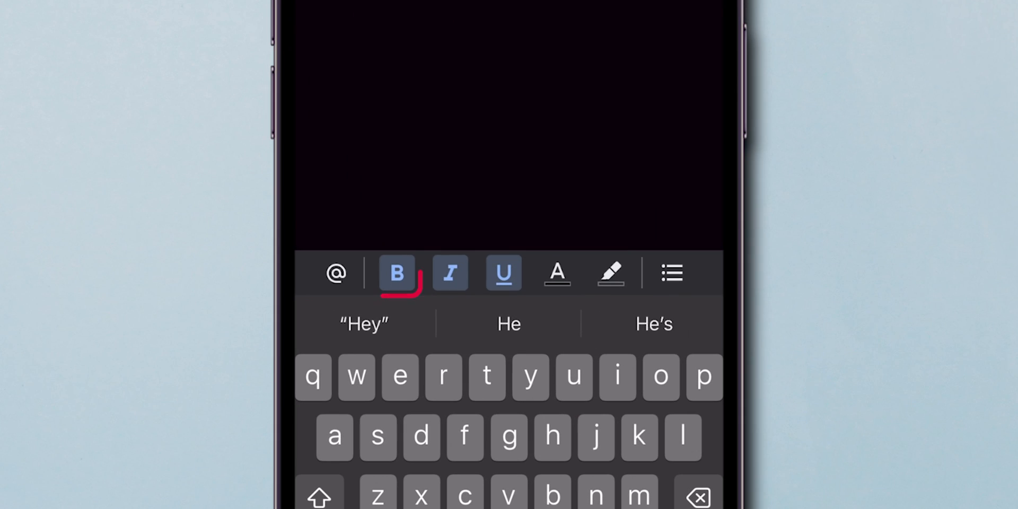
click(504, 272)
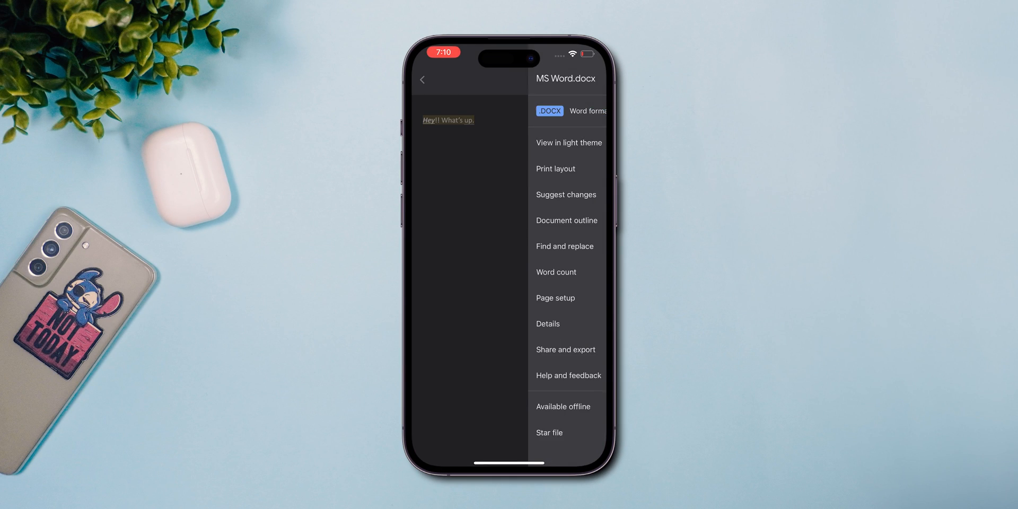
click(550, 111)
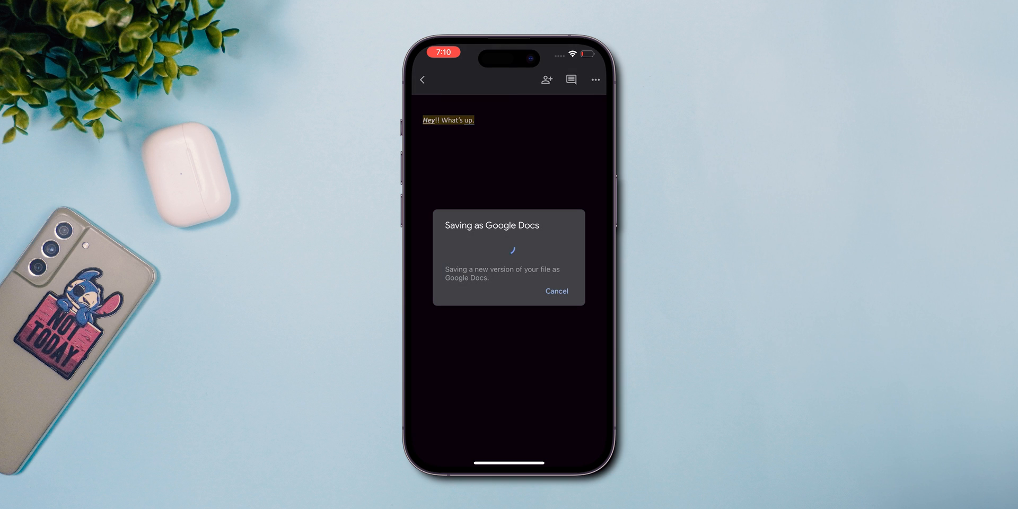